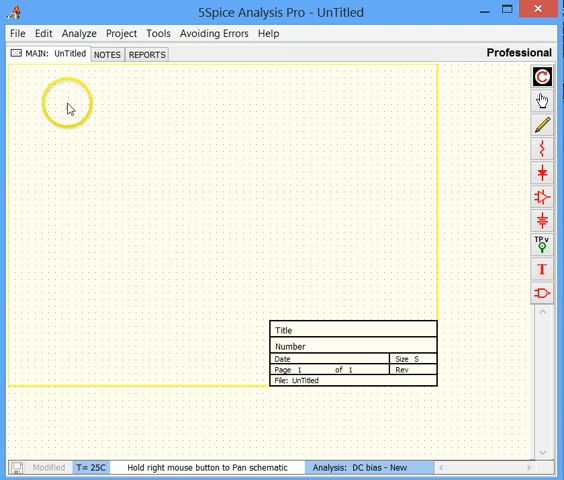
# Open Demo1.Sch from the Demos folder to replace the blank untitled schematic
pyautogui.click(20, 32)
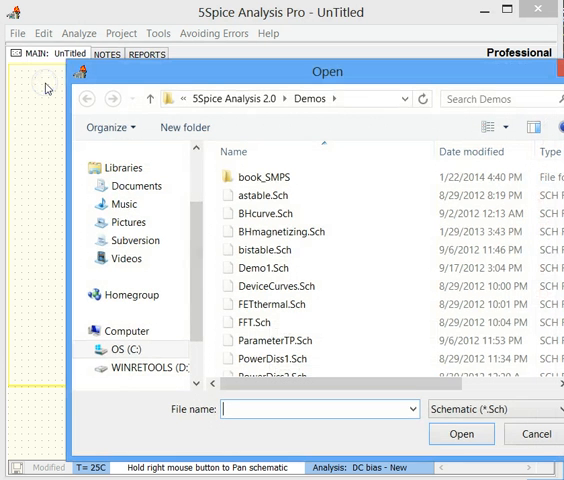
pyautogui.click(280, 286)
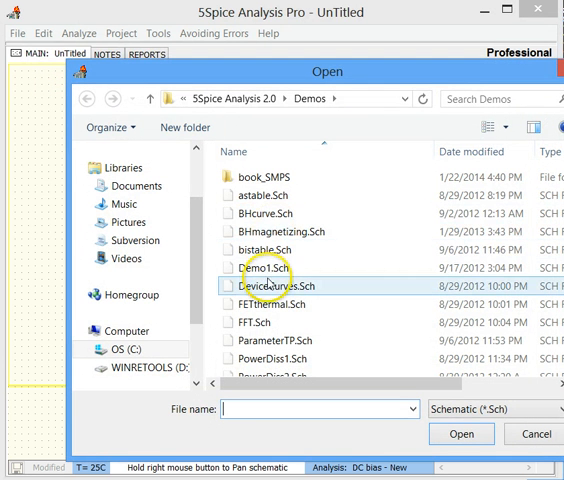
pyautogui.click(264, 268)
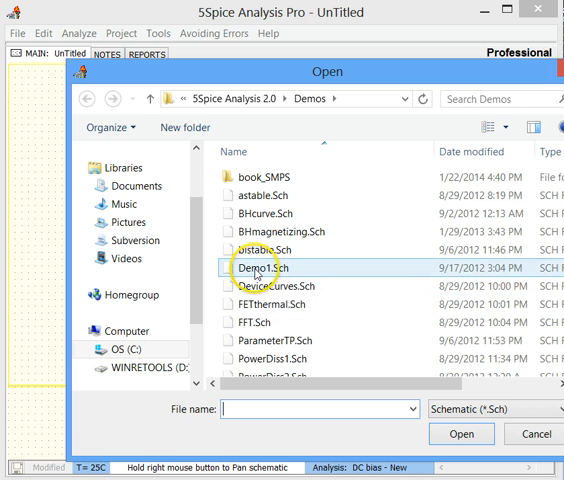
pyautogui.click(256, 268)
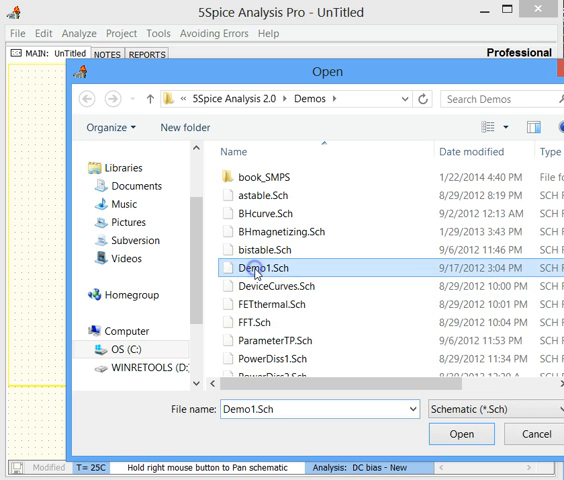
pyautogui.click(460, 432)
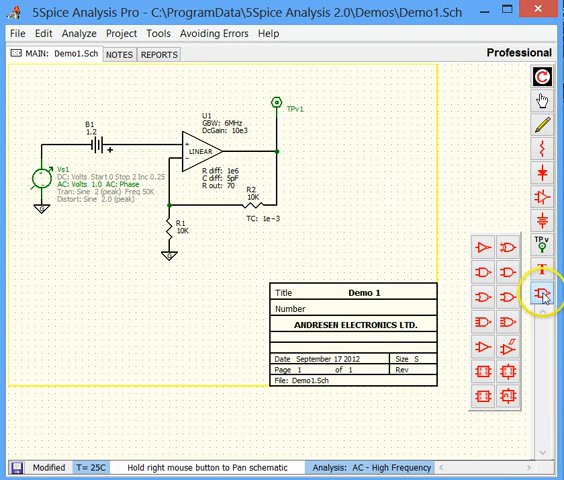
# Place capacitor C1 from the op-amp output node near TPv1 to ground, then return to select mode
pyautogui.click(544, 294)
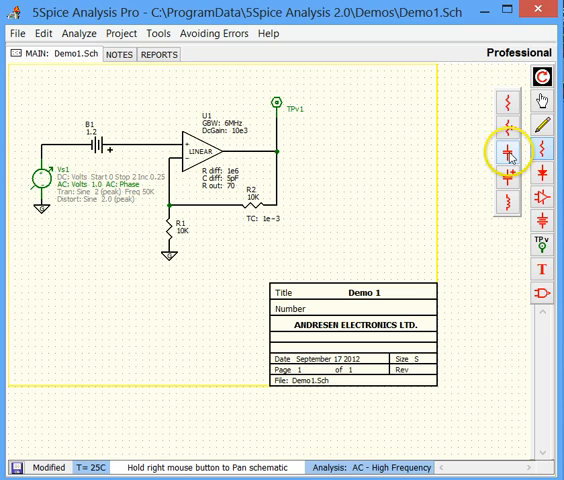
pyautogui.click(510, 152)
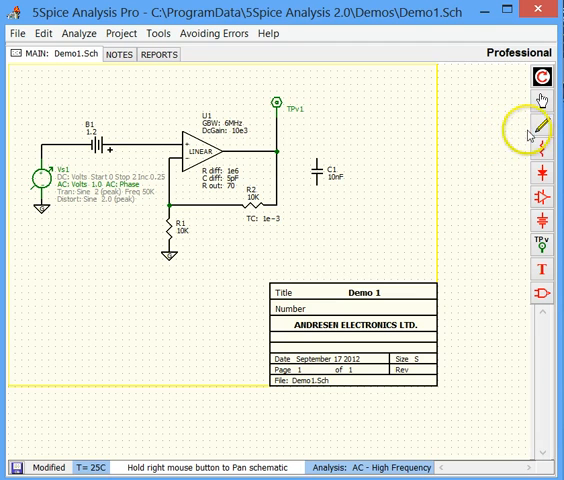
pyautogui.click(540, 126)
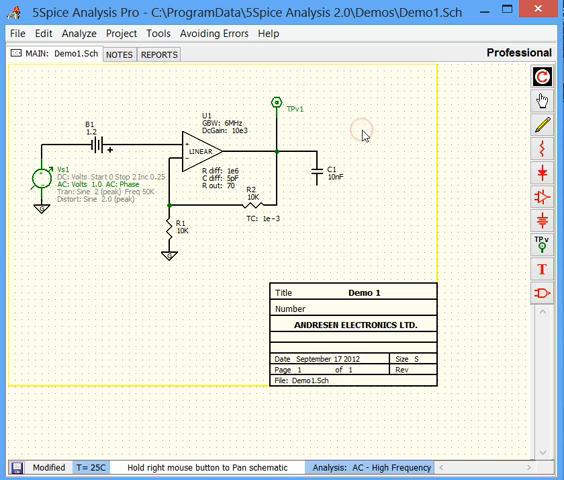
pyautogui.moveTo(364, 136)
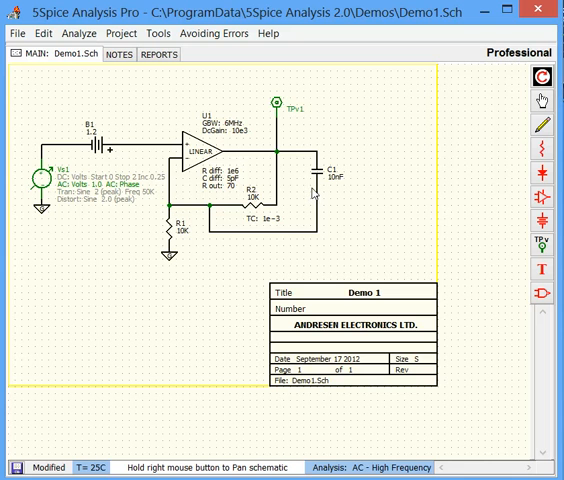
# Set the value of output capacitor C1 to 1nF in its Component dialog
pyautogui.click(316, 180)
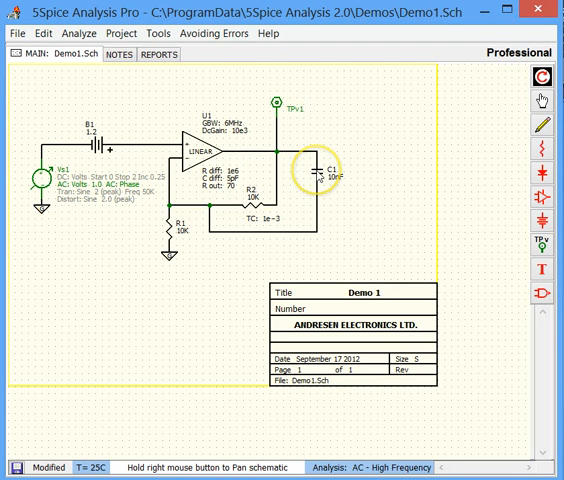
pyautogui.doubleClick(318, 176)
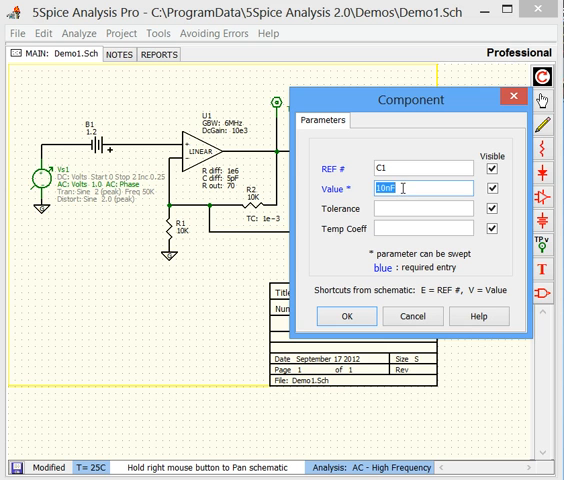
pyautogui.write('1n')
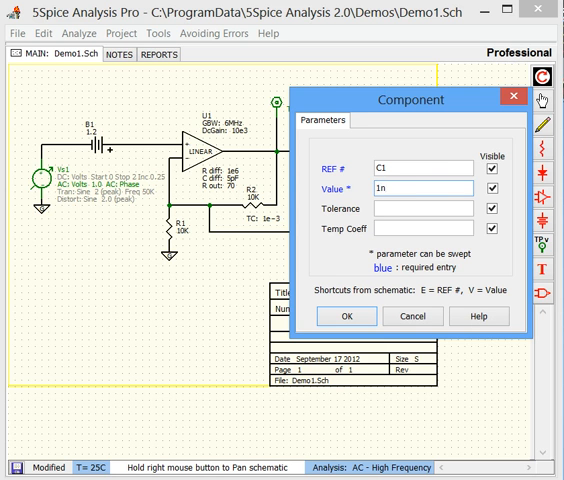
pyautogui.write('F')
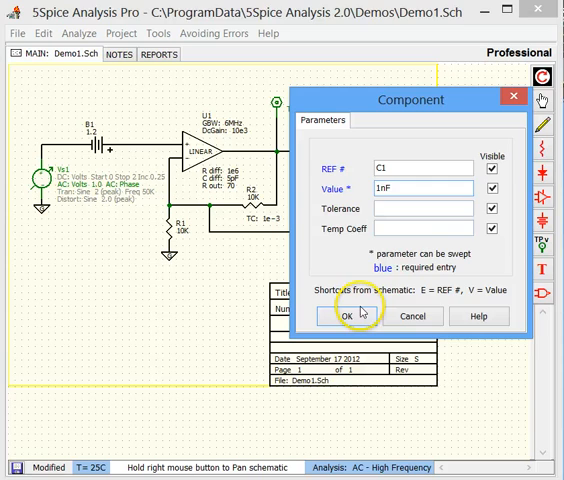
pyautogui.click(340, 316)
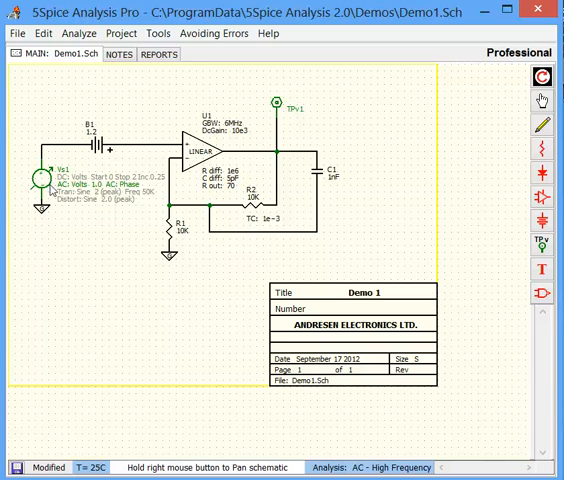
# Save the modified circuit as Intro.sch in the Documents 5Spice Analysis 2.0 folder
pyautogui.click(48, 176)
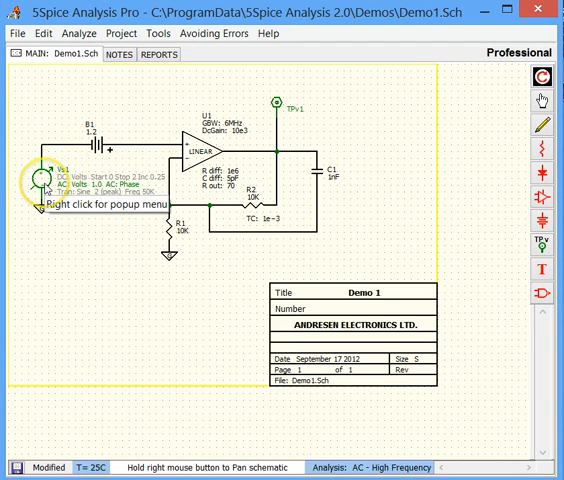
pyautogui.moveTo(90, 136)
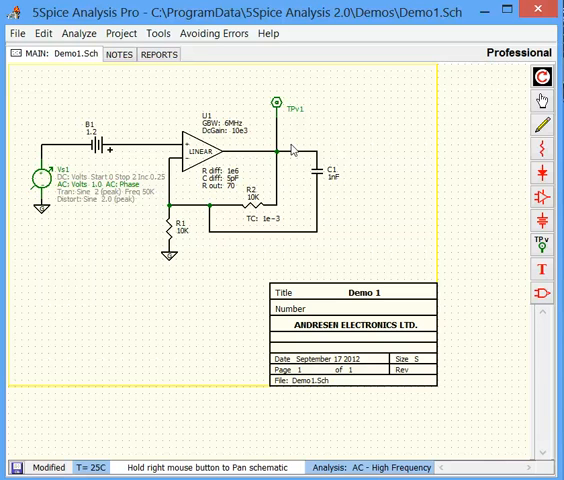
pyautogui.click(276, 104)
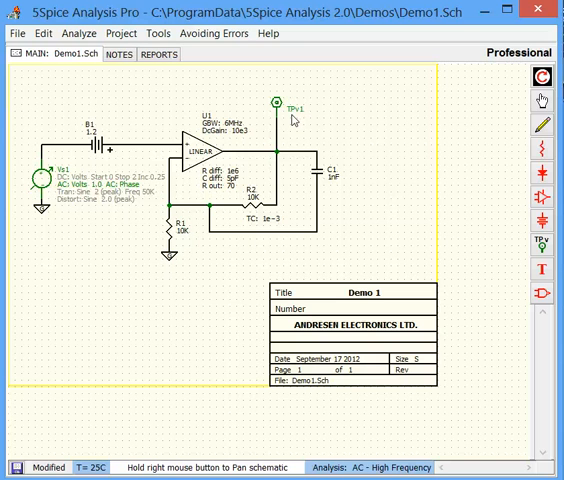
pyautogui.moveTo(276, 104)
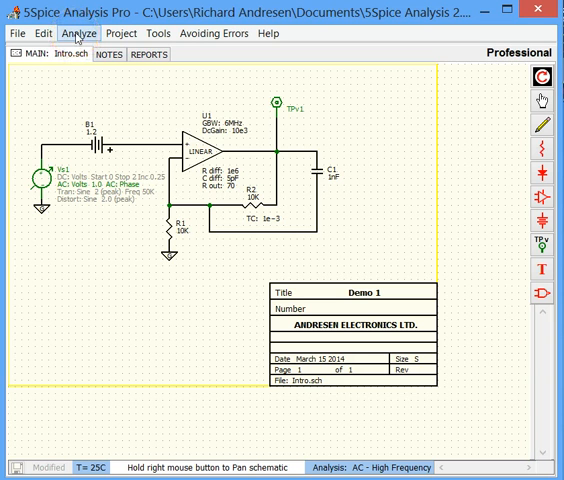
# Bring up the Analyze menu to reach the analysis setup for choosing DC bias
pyautogui.click(72, 32)
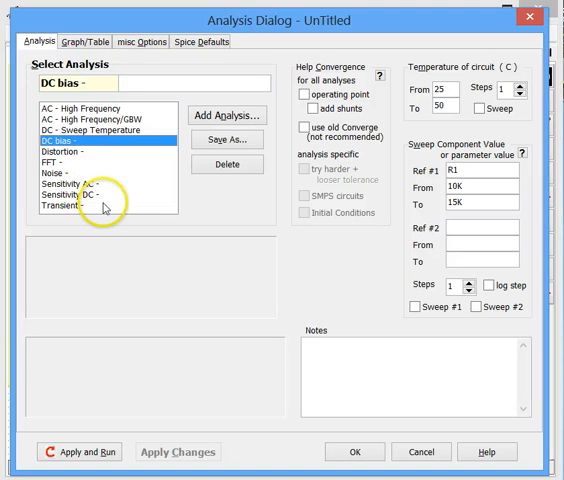
pyautogui.moveTo(104, 360)
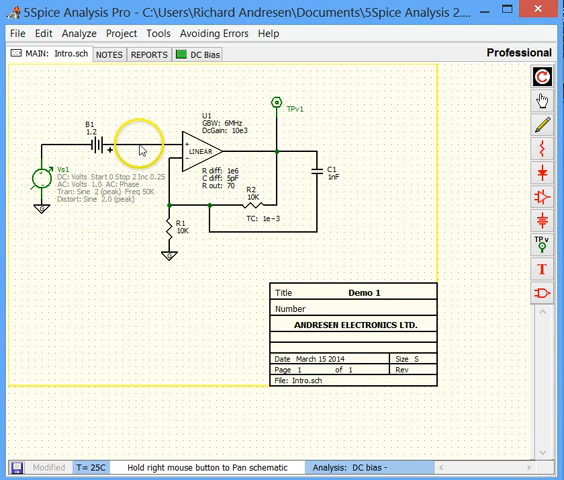
pyautogui.moveTo(144, 144)
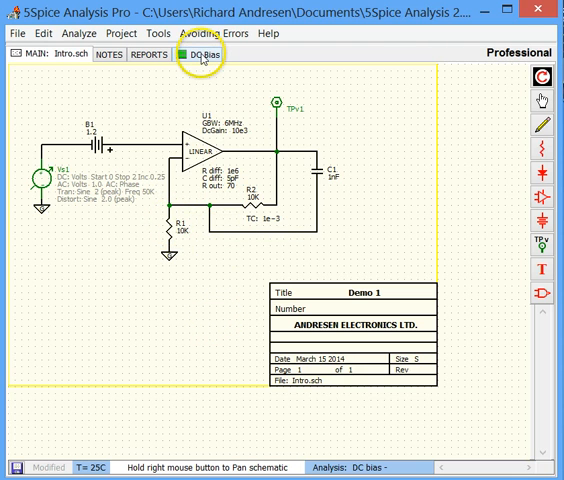
pyautogui.click(196, 58)
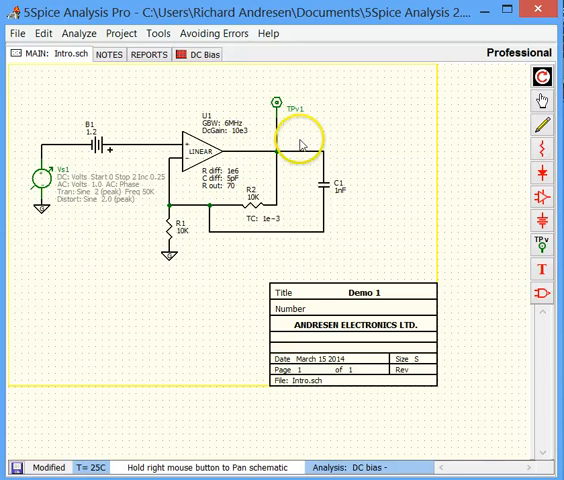
pyautogui.moveTo(540, 76)
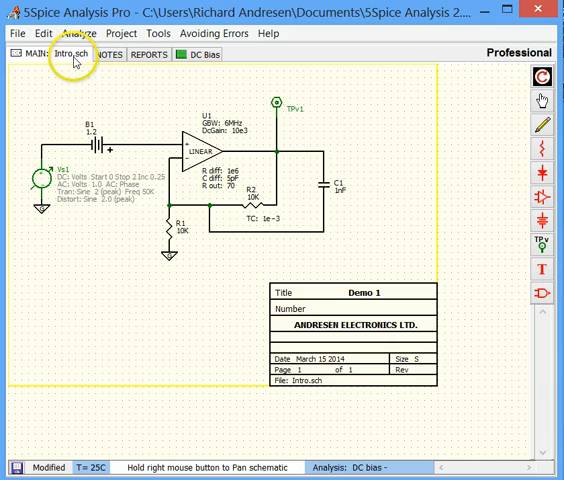
# Reopen the analysis setup showing the AC high-frequency sweep from 10K to 10M, log scale
pyautogui.click(82, 36)
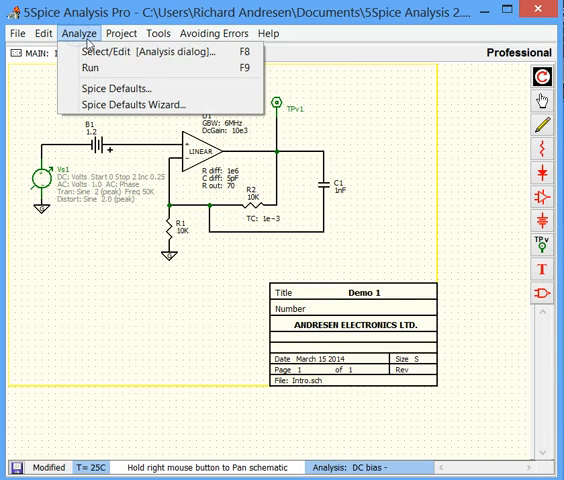
pyautogui.click(110, 58)
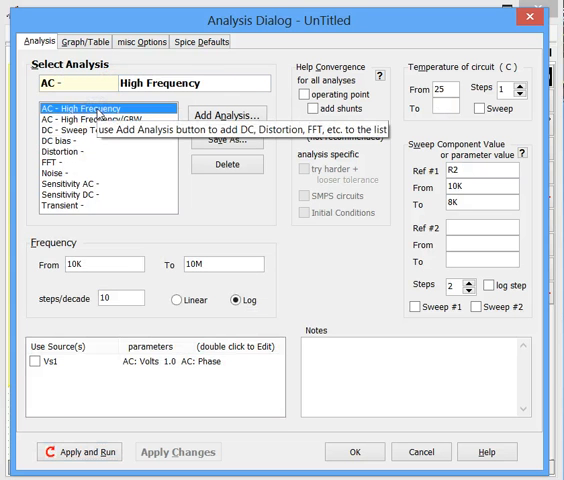
pyautogui.moveTo(170, 220)
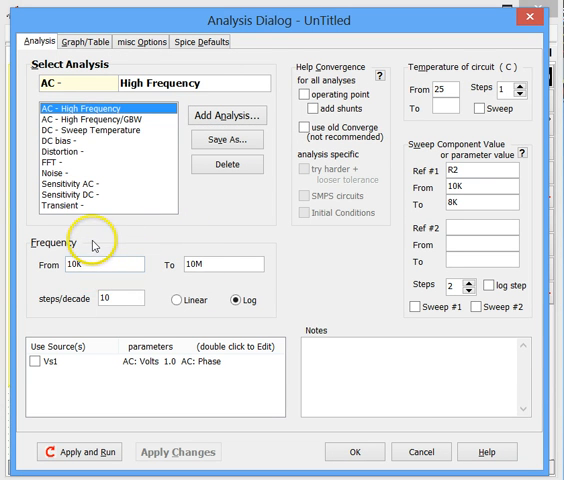
pyautogui.moveTo(96, 244)
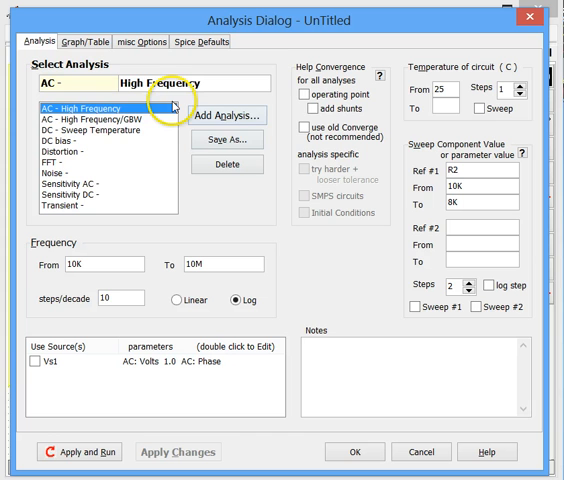
pyautogui.moveTo(90, 44)
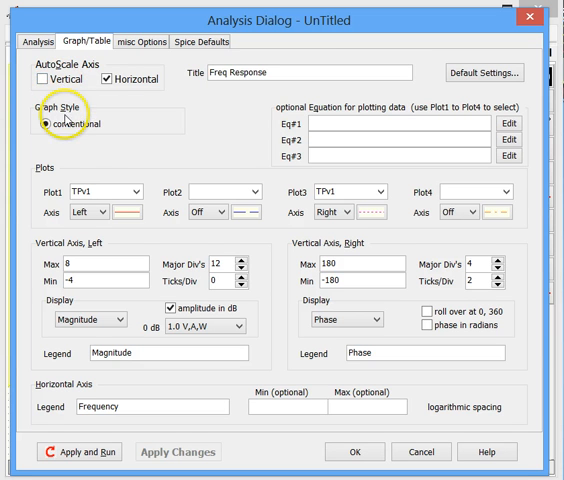
pyautogui.moveTo(88, 176)
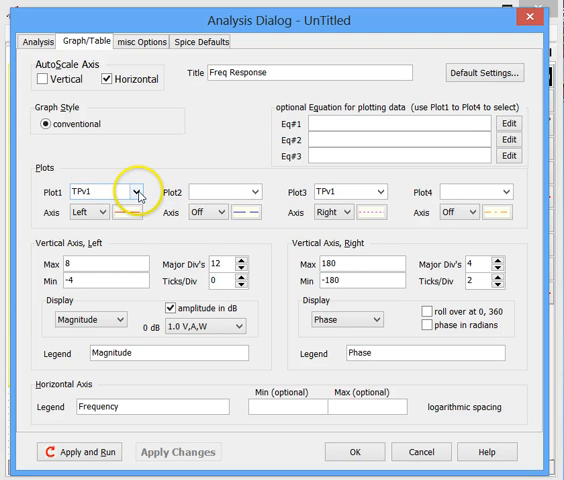
# Assign TPv1 magnitude in dB to the left axis and TPv1 phase to the right axis
pyautogui.click(136, 190)
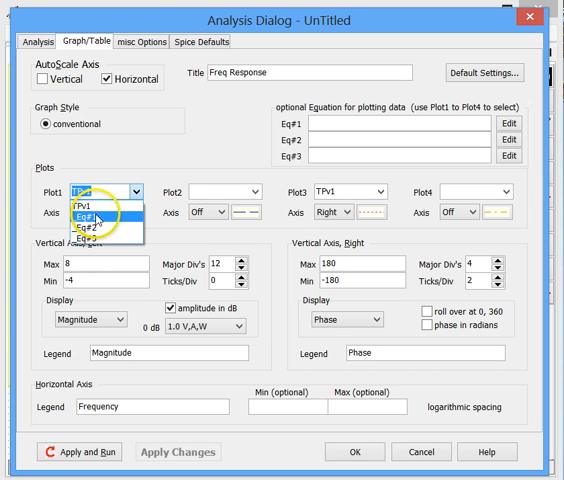
pyautogui.moveTo(96, 236)
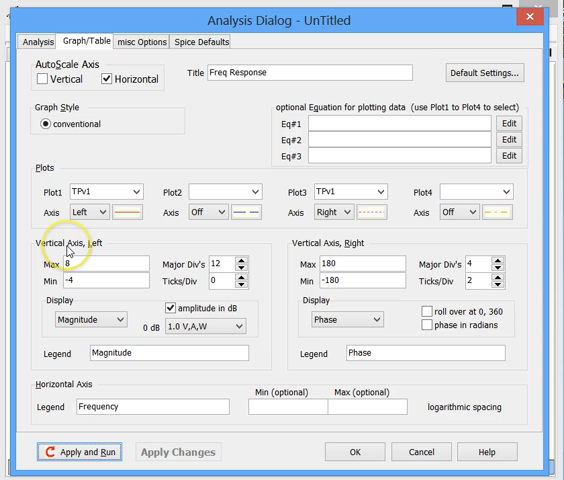
pyautogui.click(76, 258)
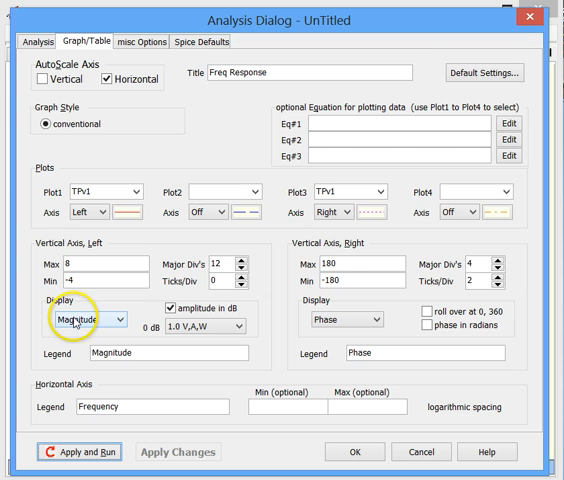
pyautogui.moveTo(70, 332)
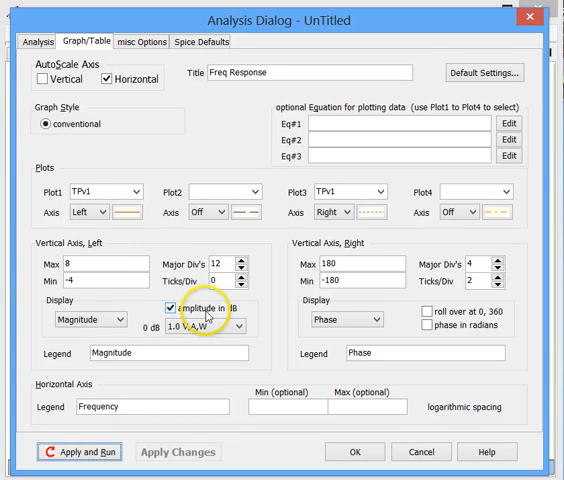
pyautogui.moveTo(204, 320)
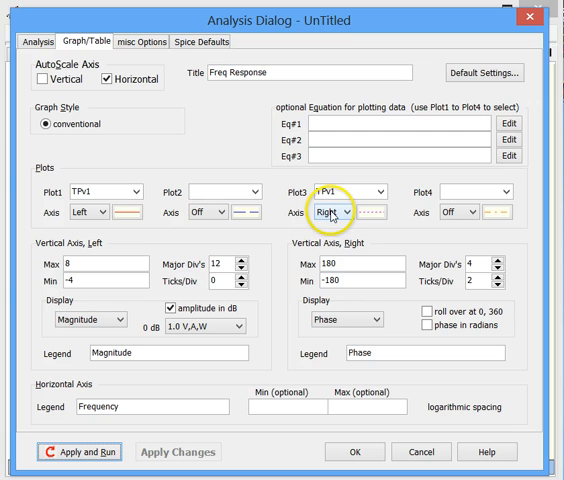
pyautogui.moveTo(332, 218)
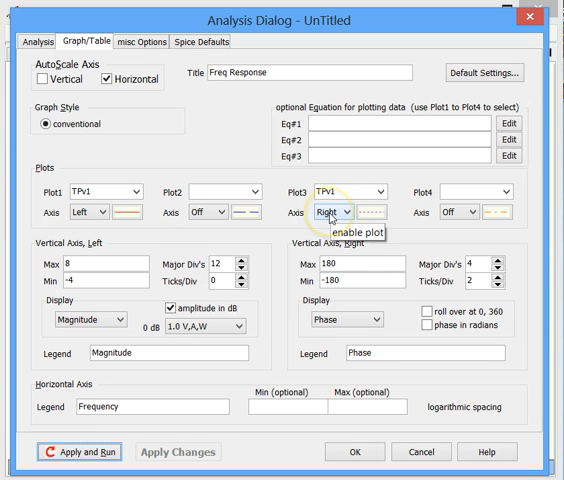
pyautogui.moveTo(332, 246)
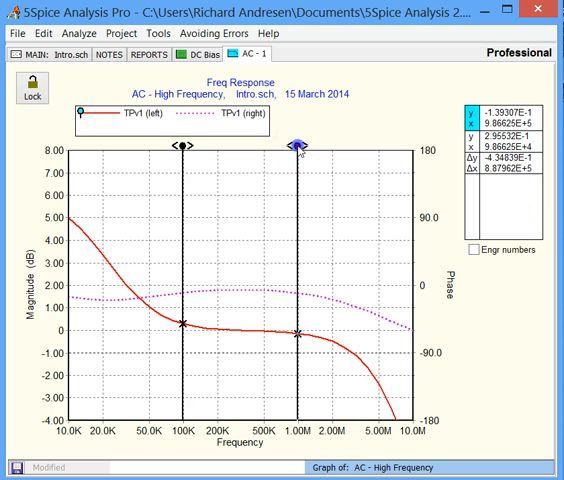
# Drag a graph cursor onto the TPv1 curve near 1M to read magnitude and phase
pyautogui.moveTo(298, 144); pyautogui.dragTo(292, 144)
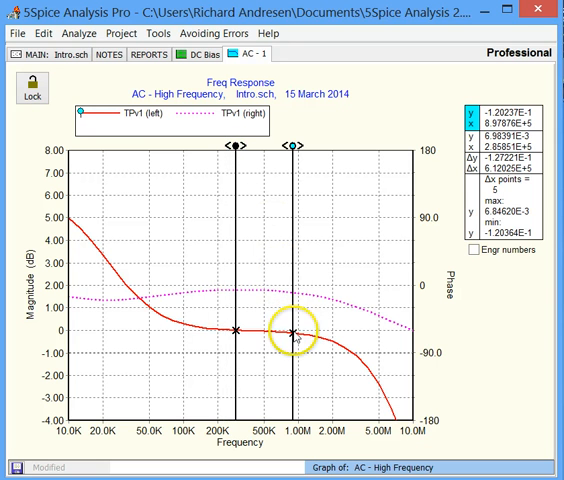
pyautogui.moveTo(150, 136)
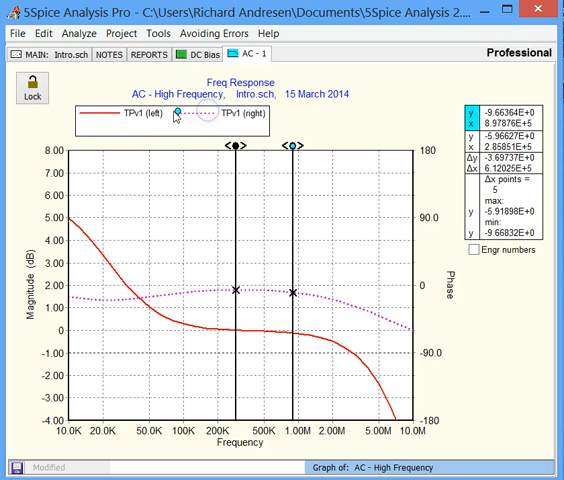
pyautogui.moveTo(186, 122)
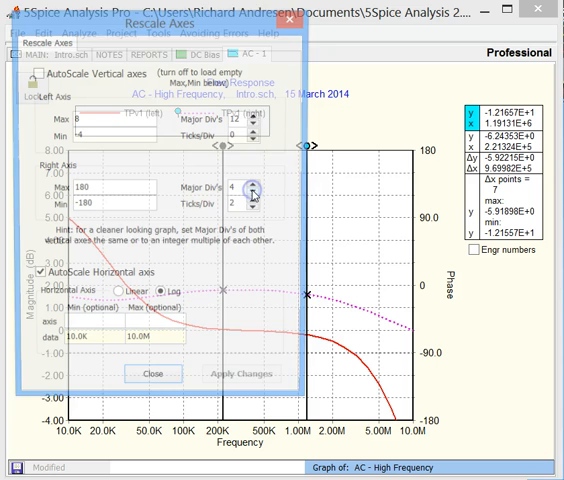
pyautogui.moveTo(180, 36); pyautogui.dragTo(168, 22)
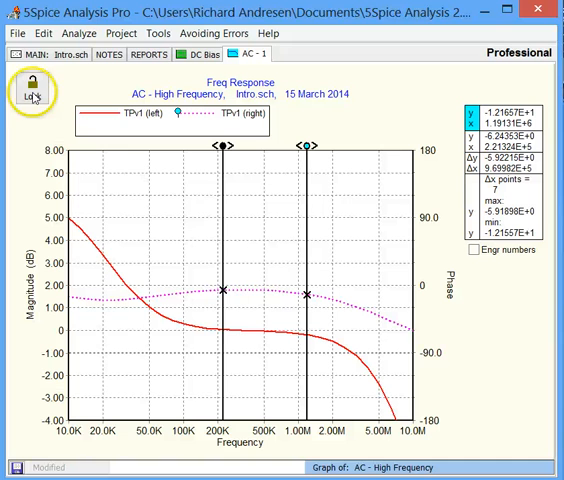
# Lock the AC - 1 graph page and switch to the second AC graph tab
pyautogui.click(32, 96)
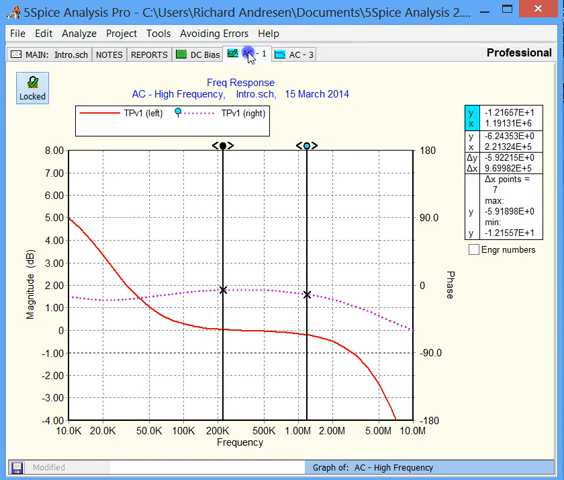
pyautogui.click(304, 56)
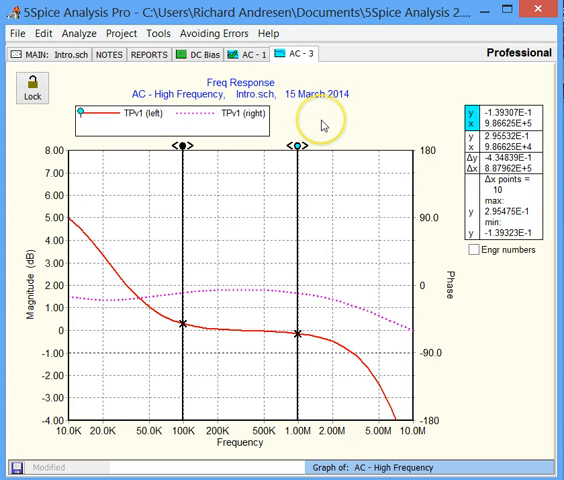
pyautogui.moveTo(320, 124)
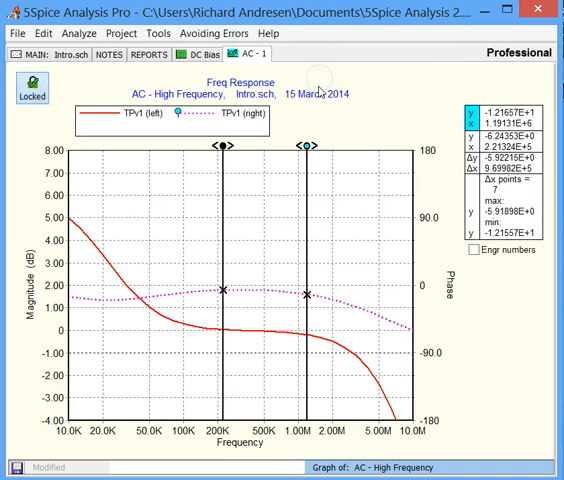
pyautogui.moveTo(232, 116)
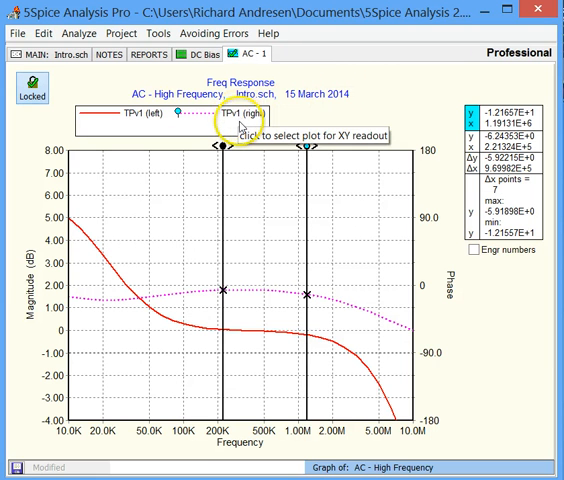